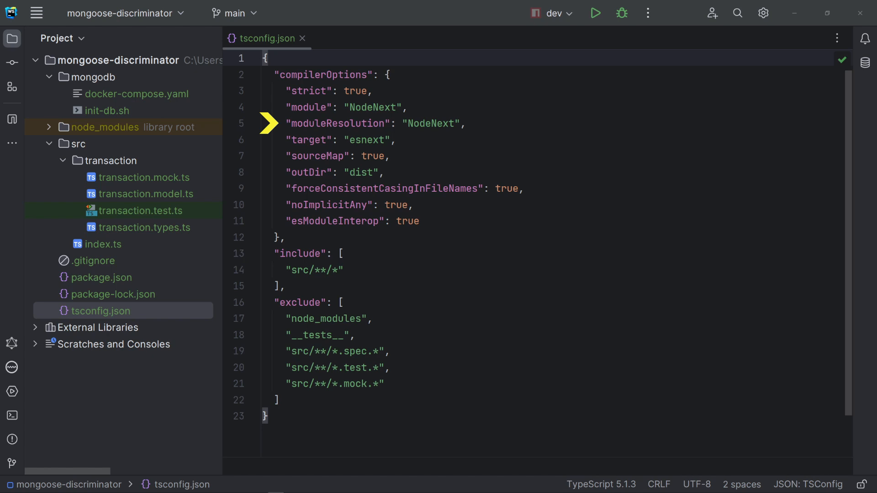
# Step: Close tsconfig.json after reviewing its NodeNext compiler options
pyautogui.press('Down')
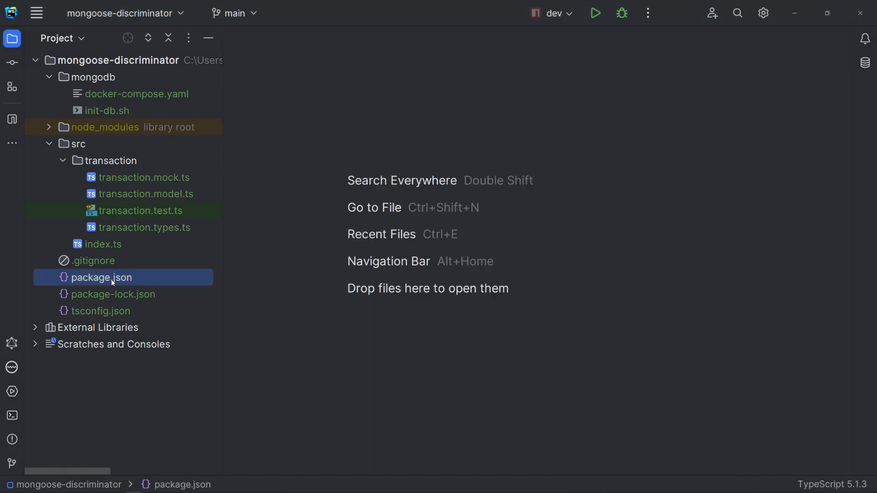
# Step: Open package.json and scroll through its scripts, vitest/tsx dev dependencies and mongoose dependency
pyautogui.doubleClick(101, 278)
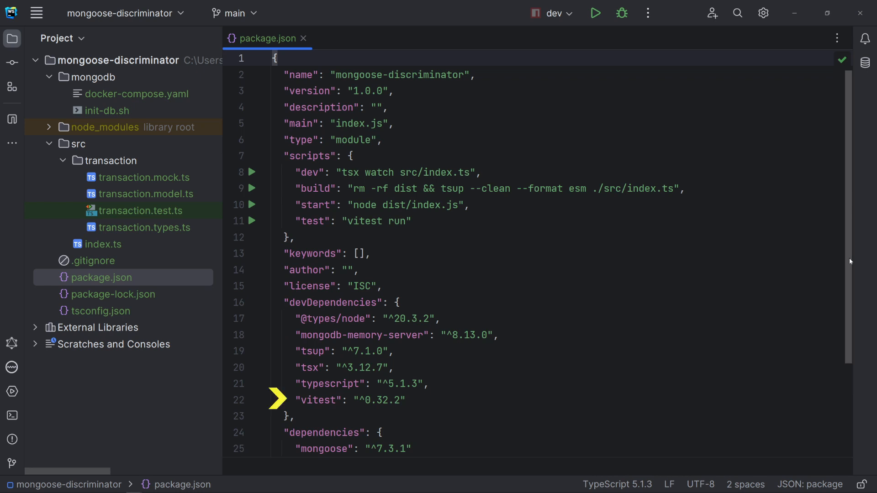
pyautogui.scroll(-3)
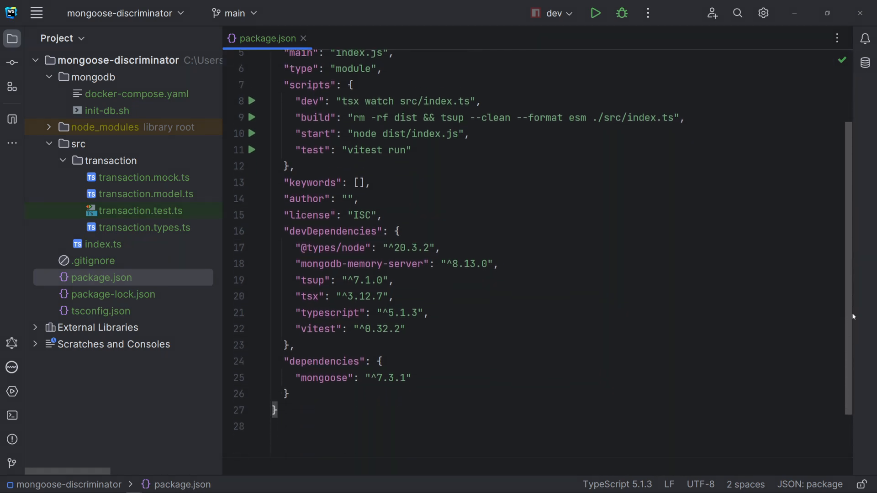
pyautogui.scroll(-3)
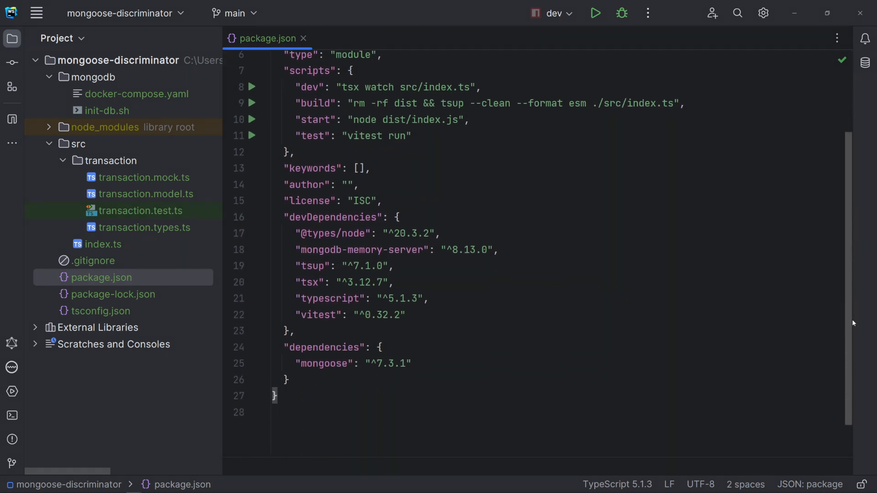
# Step: Close package.json, review transaction.types.ts enums and interfaces, then close it for transaction.model.ts
pyautogui.click(304, 39)
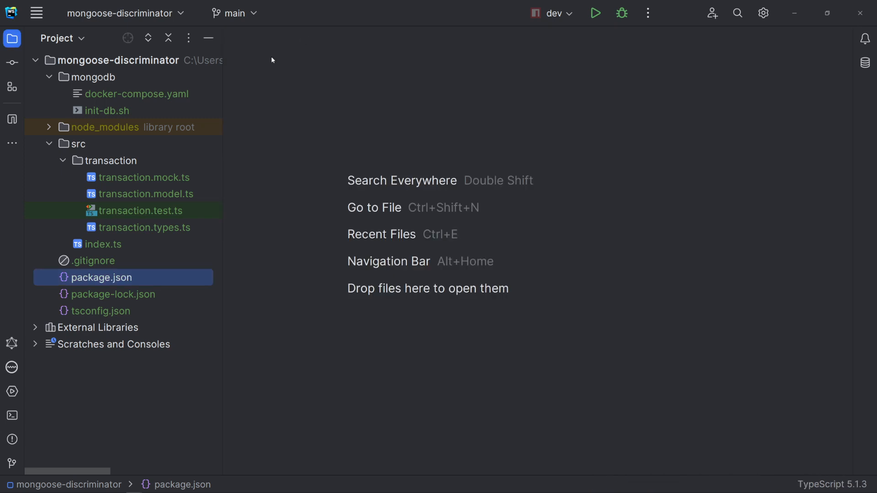
pyautogui.moveTo(174, 199)
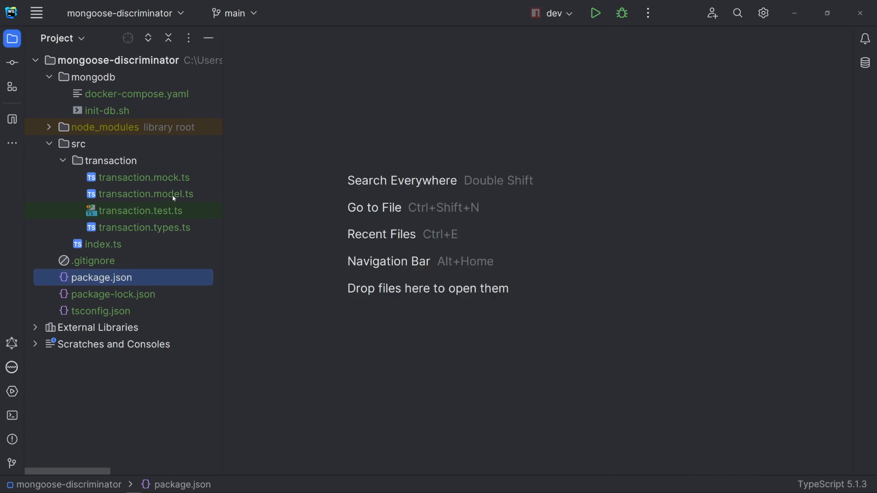
pyautogui.doubleClick(145, 227)
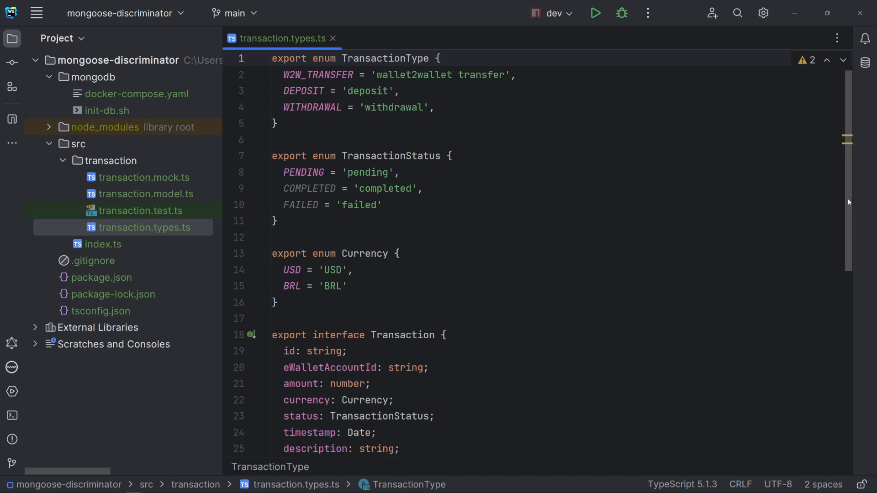
pyautogui.scroll(-3)
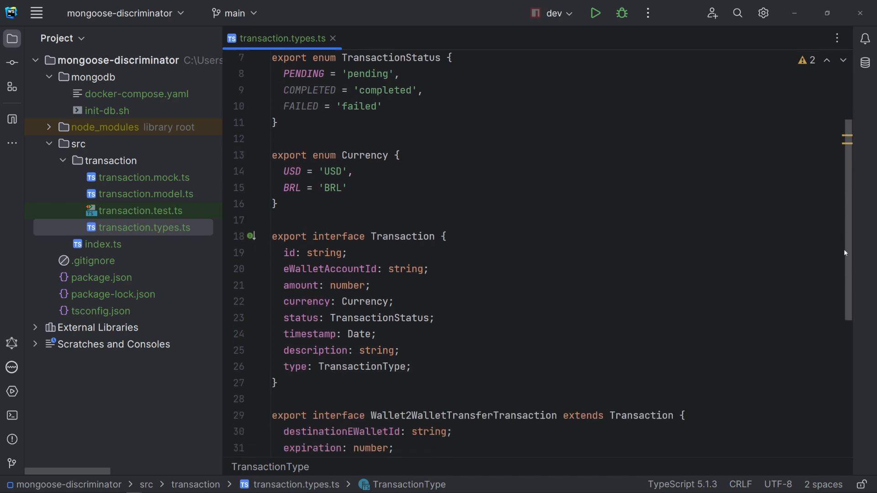
pyautogui.scroll(-3)
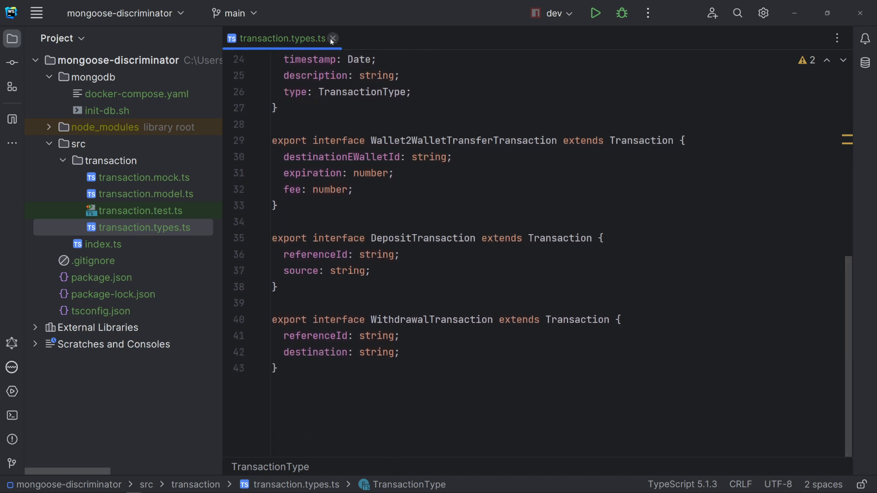
pyautogui.click(148, 194)
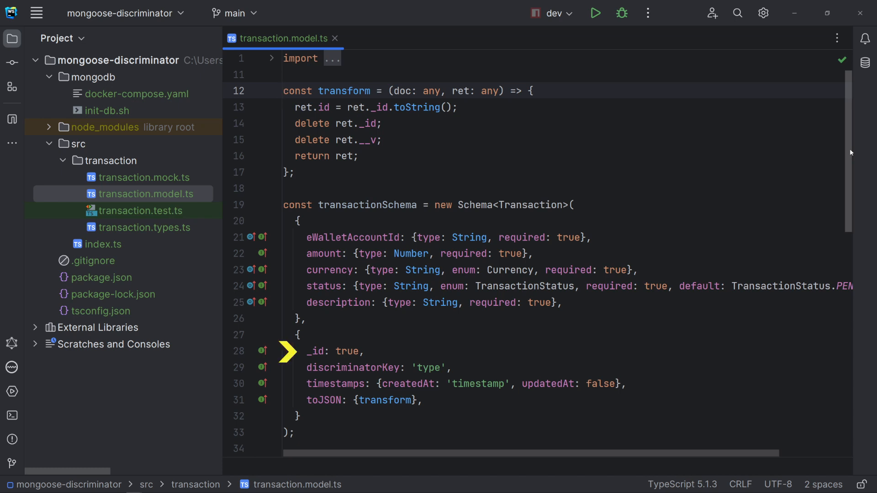
pyautogui.click(285, 90)
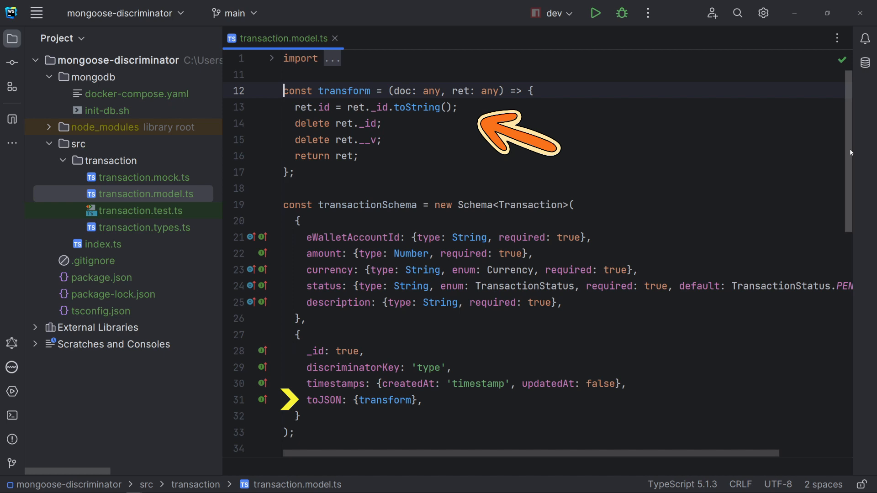
pyautogui.scroll(-3)
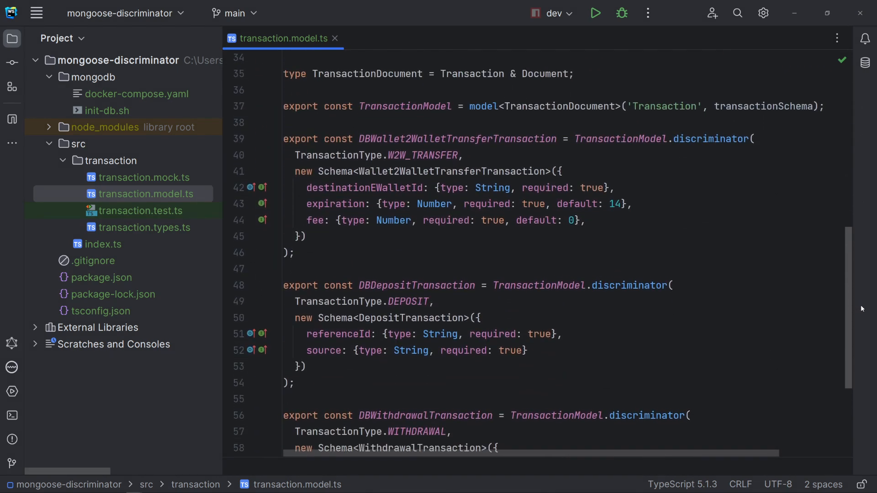
# Step: Scroll through the remaining discriminator models in transaction.model.ts before switching to transaction.mock.ts
pyautogui.scroll(-3)
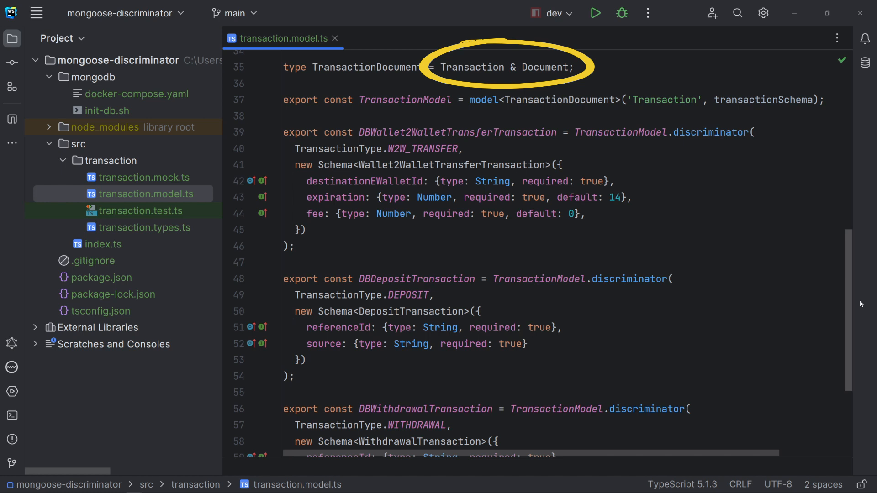
pyautogui.moveTo(852, 305)
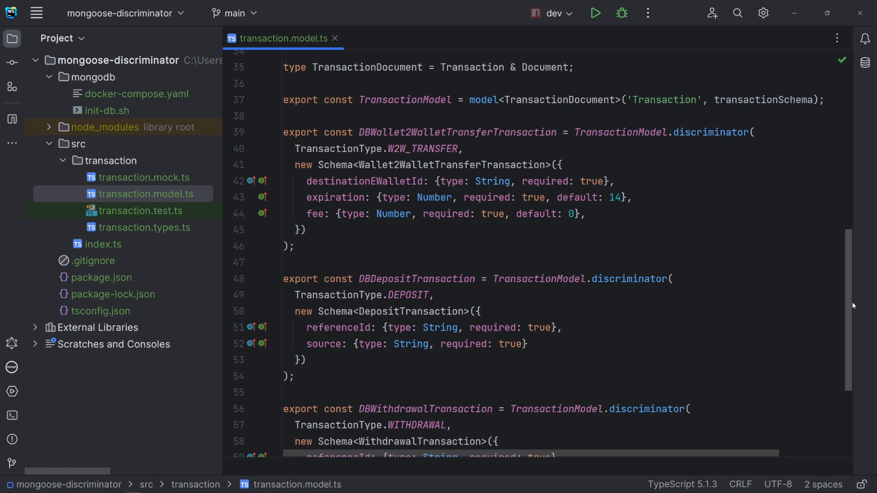
pyautogui.scroll(-3)
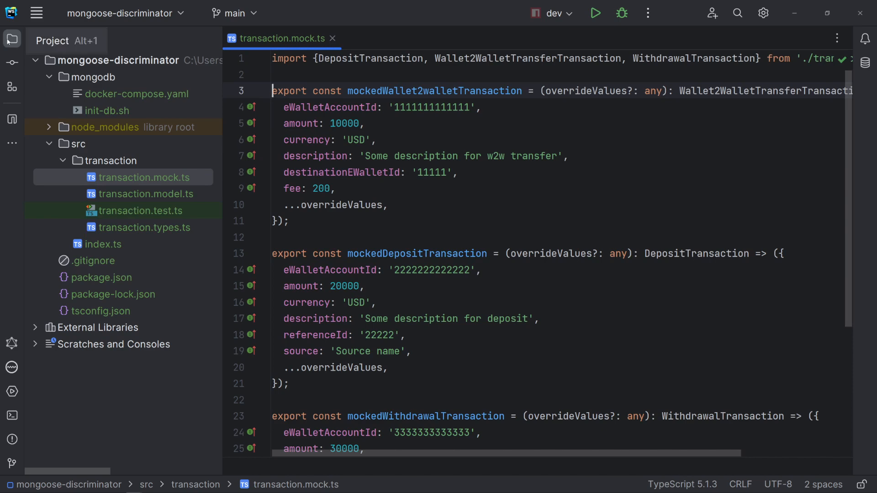
# Step: Hide the Project view and scroll through the mocked transaction factory functions in transaction.mock.ts
pyautogui.click(12, 38)
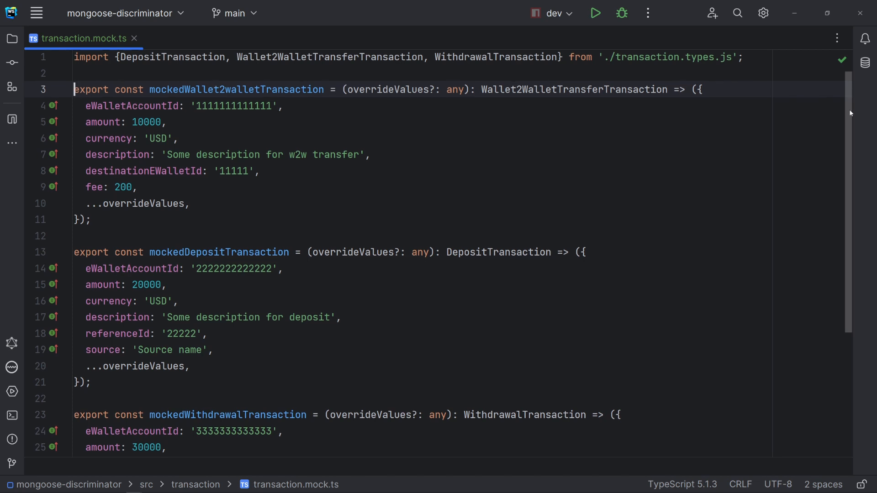
pyautogui.scroll(-3)
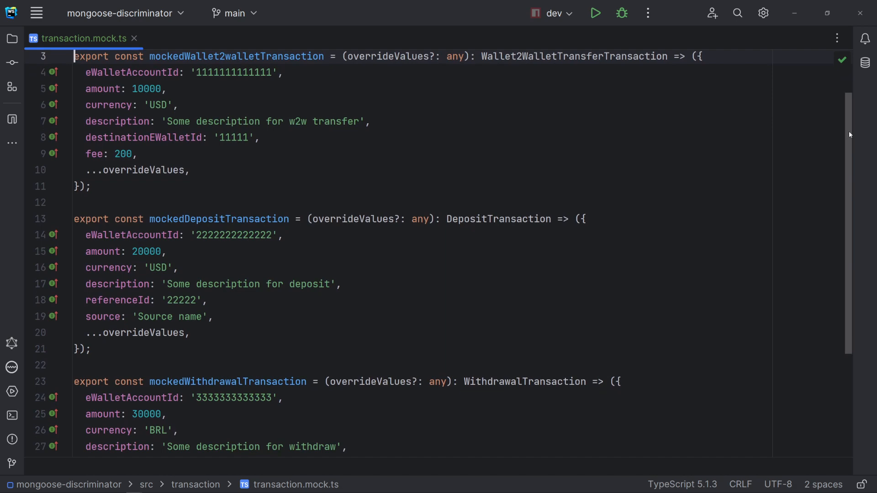
pyautogui.scroll(-3)
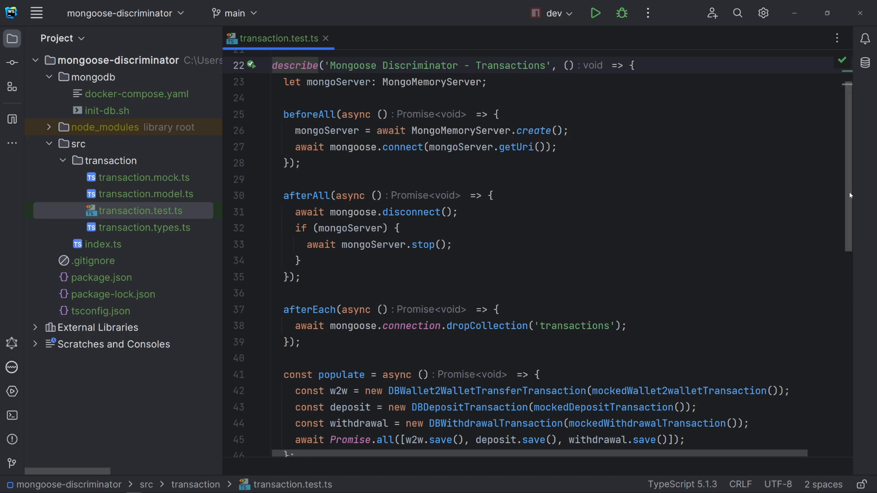
# Step: Scroll through the transaction.test.ts assertions and open the Terminal at the project root
pyautogui.scroll(-3)
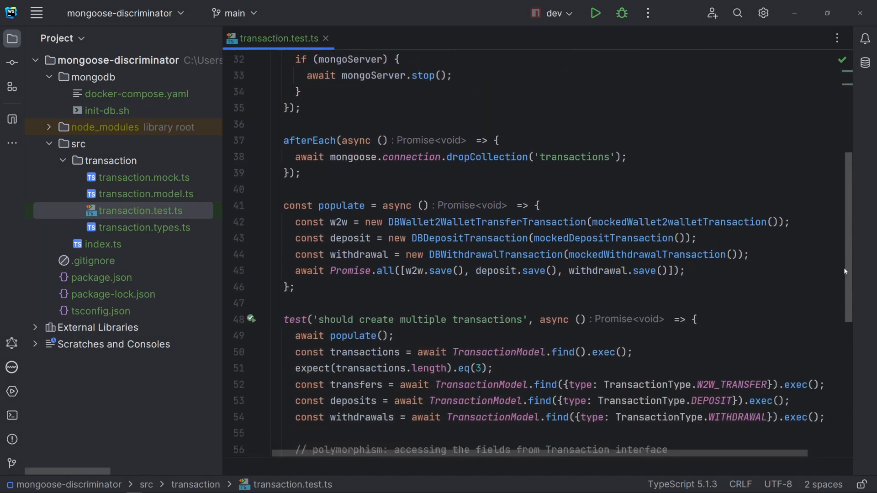
pyautogui.scroll(-3)
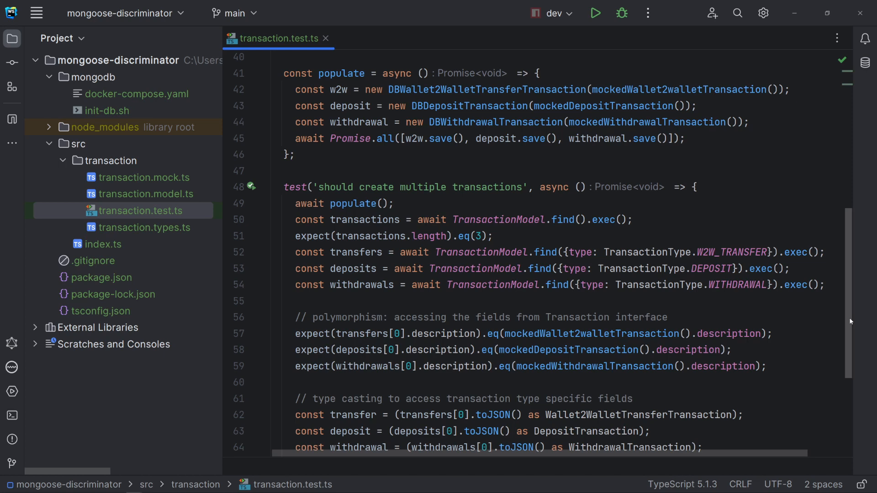
pyautogui.scroll(-3)
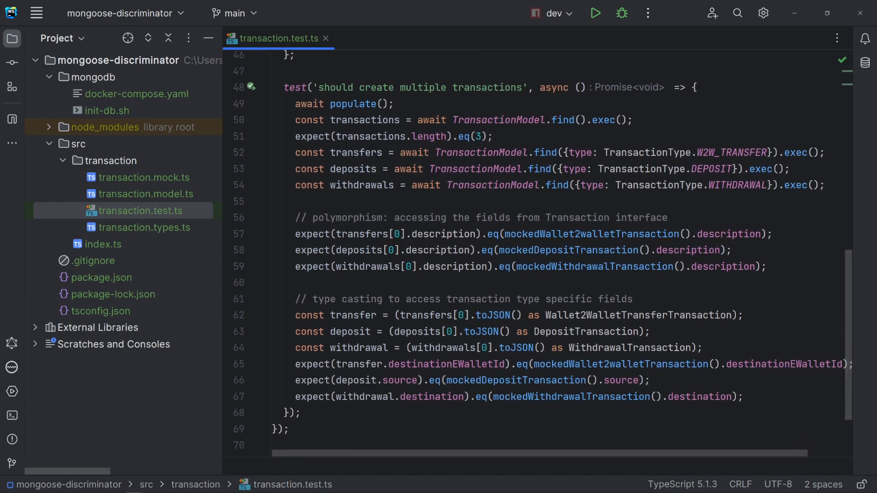
pyautogui.click(12, 38)
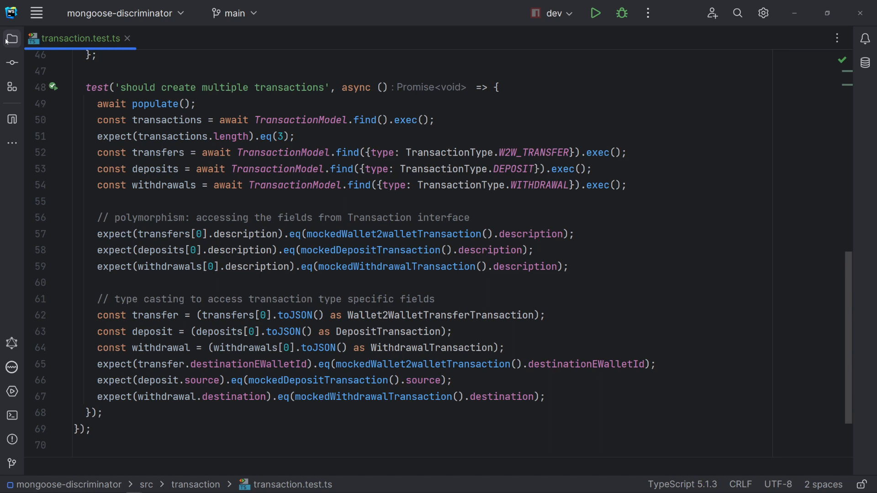
pyautogui.click(12, 416)
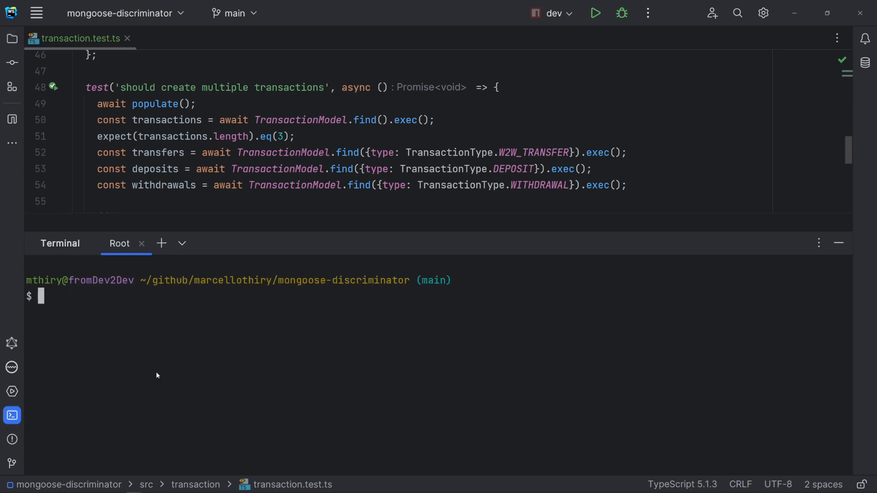
# Step: Run 'npm run test' so the transaction test passes, then hide the terminal
pyautogui.write('npm run test')
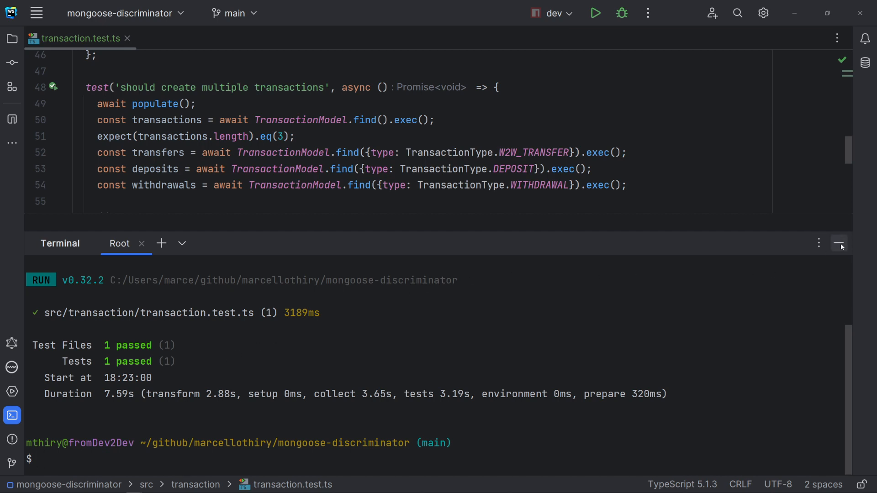
pyautogui.click(839, 243)
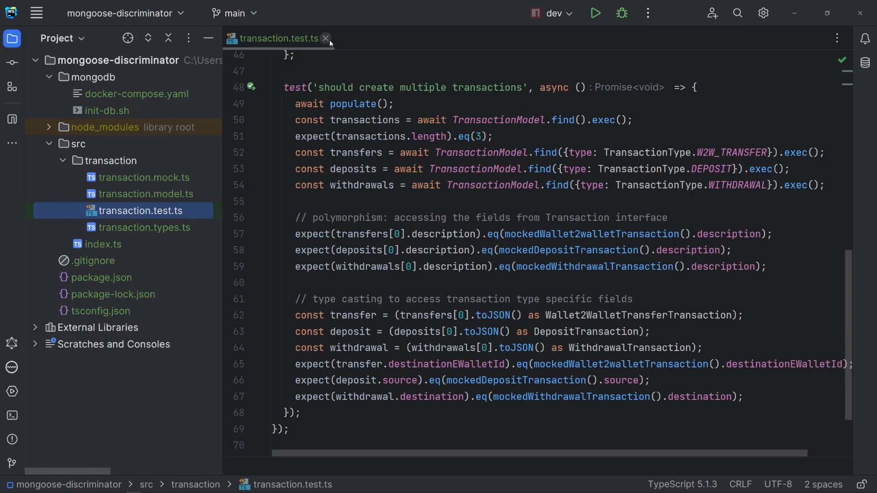
# Step: Close transaction.test.ts, scroll through index.ts's main function, then close index.ts too
pyautogui.click(103, 245)
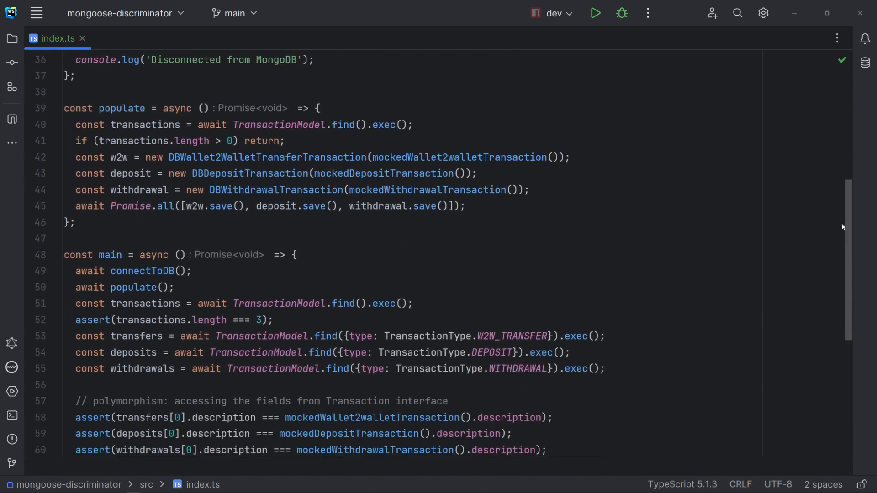
pyautogui.scroll(-3)
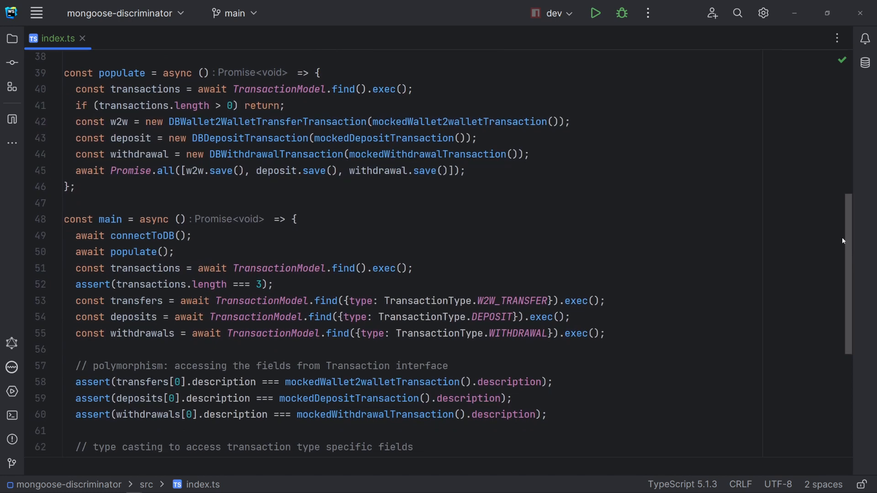
pyautogui.scroll(-3)
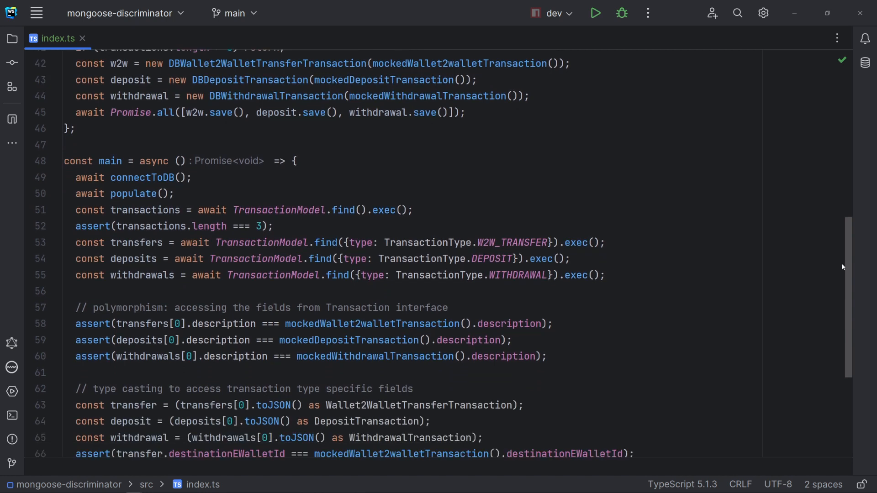
pyautogui.scroll(-3)
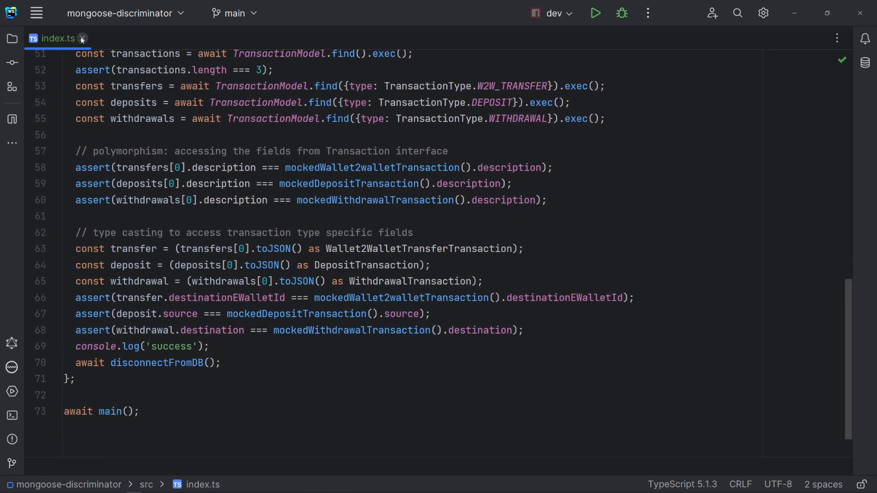
pyautogui.click(82, 38)
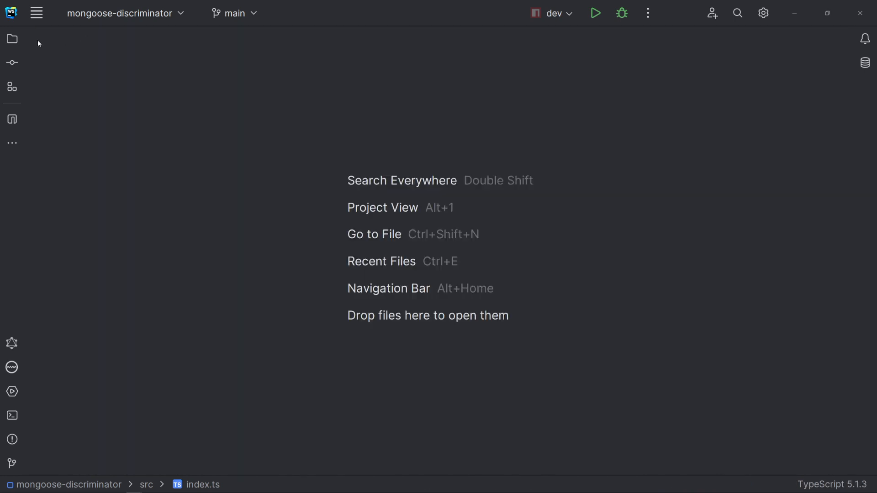
# Step: Open the mongodb folder's docker-compose.yaml and init-db.sh and view each in turn
pyautogui.click(12, 39)
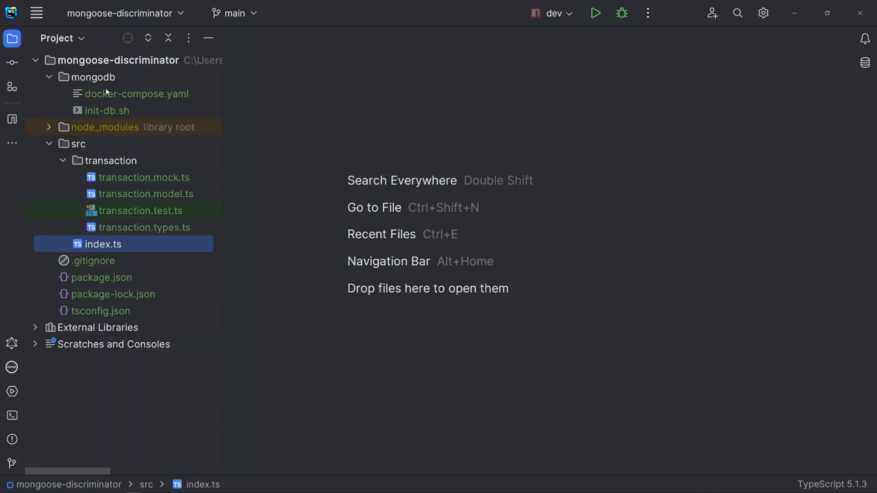
pyautogui.doubleClick(137, 93)
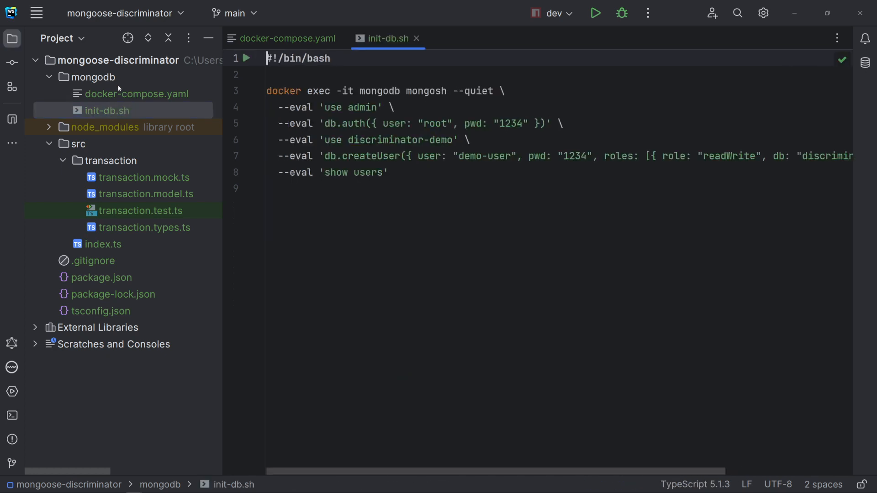
pyautogui.click(36, 39)
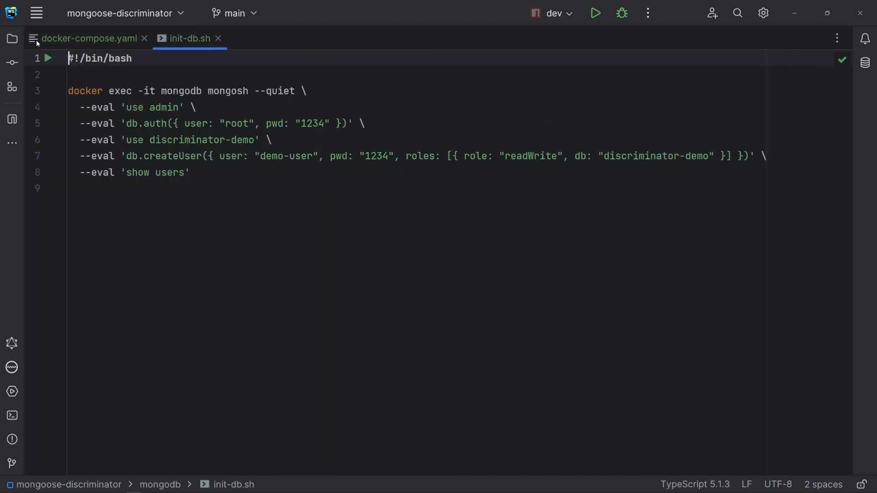
pyautogui.click(88, 38)
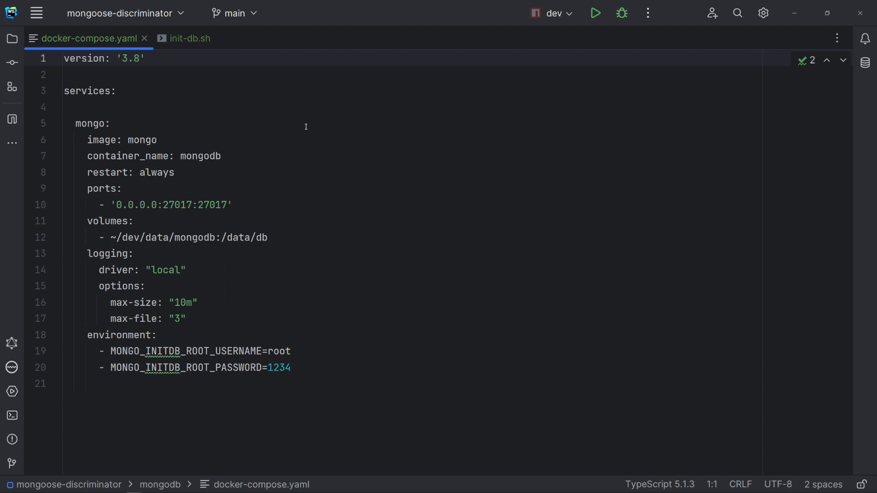
pyautogui.moveTo(701, 178)
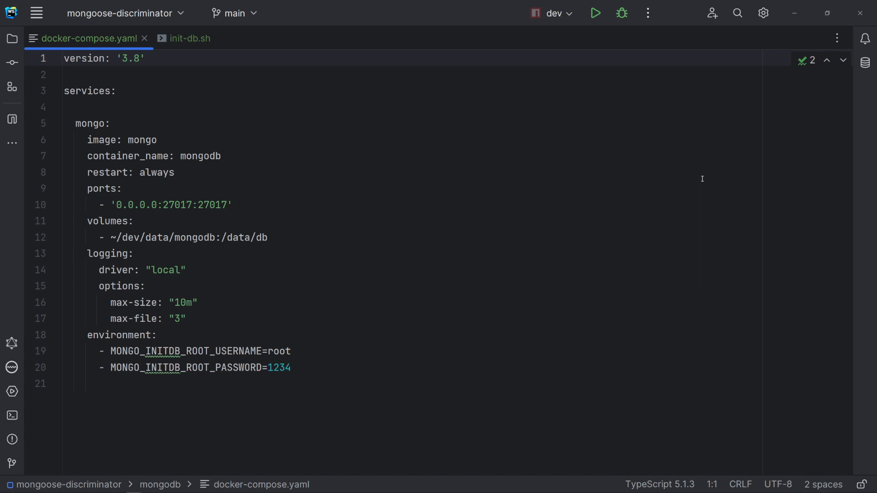
pyautogui.click(188, 38)
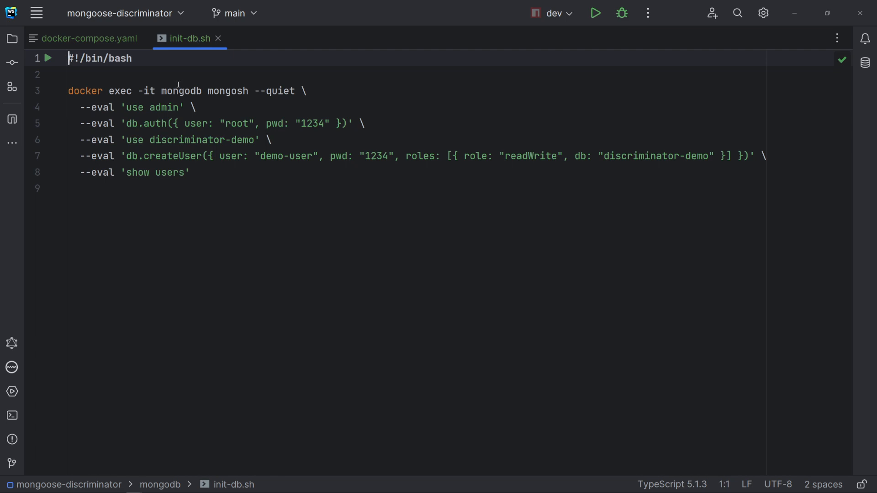
# Step: Start the mongodb container from the terminal, run ./init-db to create the demo user, then run 'npm run dev'
pyautogui.click(11, 415)
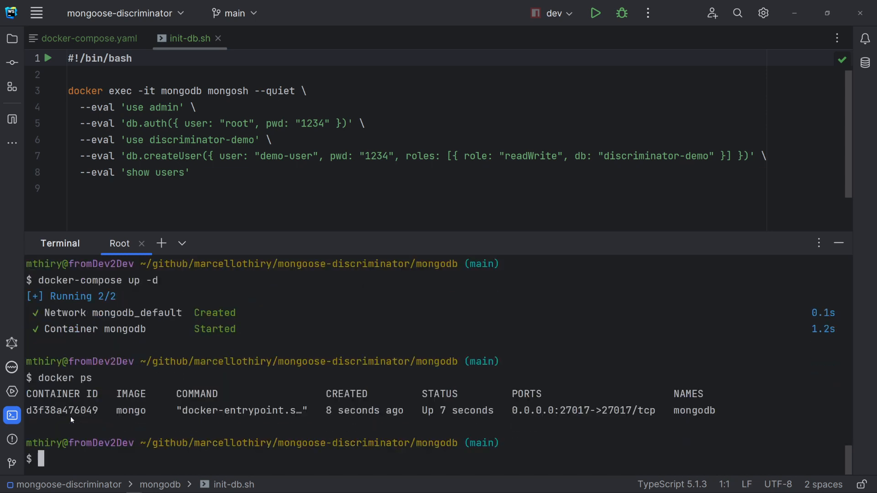
pyautogui.write('./init-db')
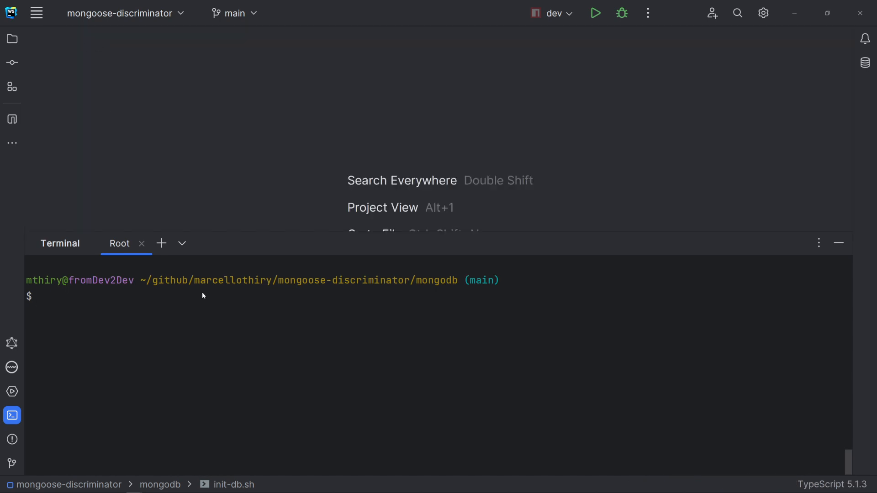
pyautogui.write('npm run dev')
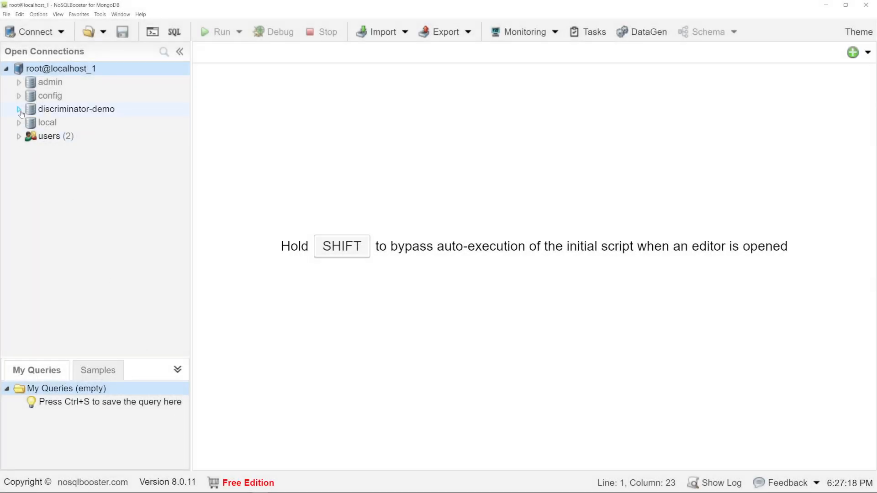
# Step: List the 3 transactions documents in discriminator-demo, including the pending wallet2wallet transfer
pyautogui.click(18, 109)
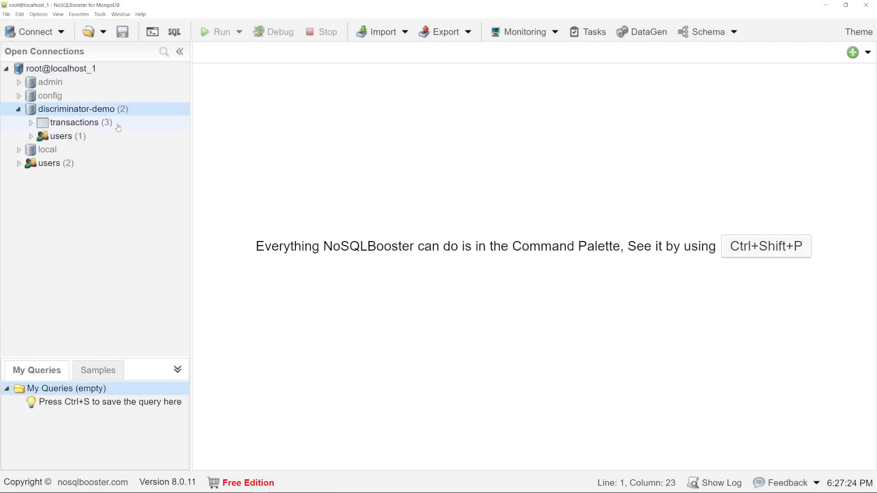
pyautogui.doubleClick(74, 122)
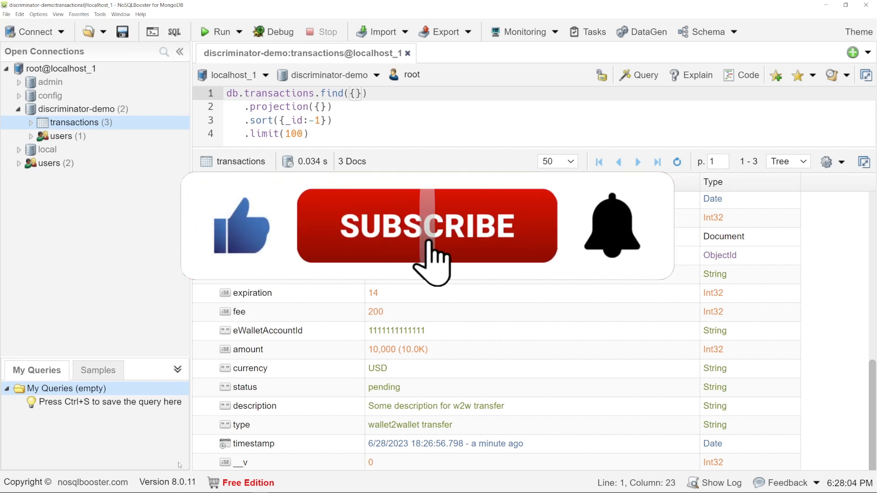
pyautogui.click(427, 227)
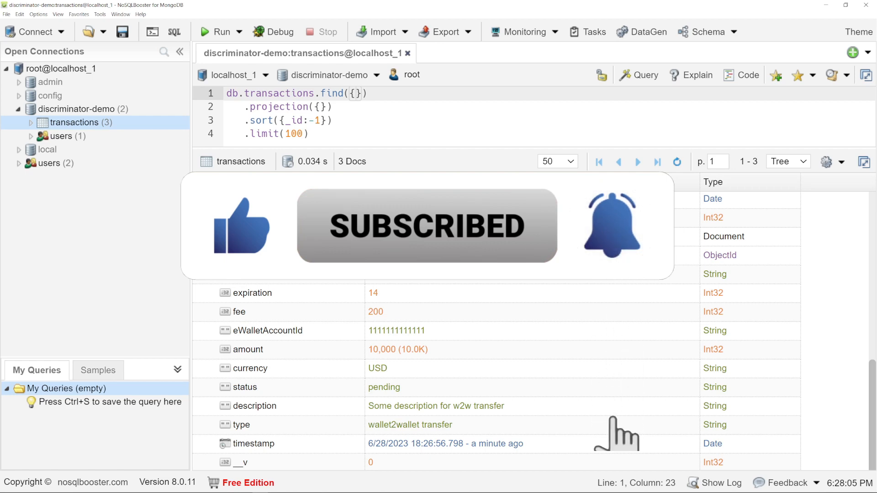